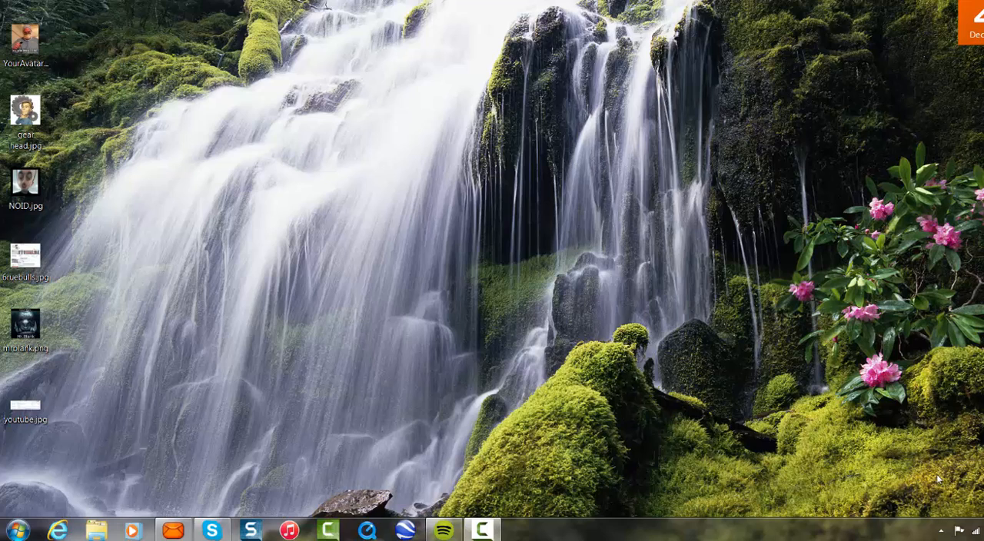
mouse_move(83, 362)
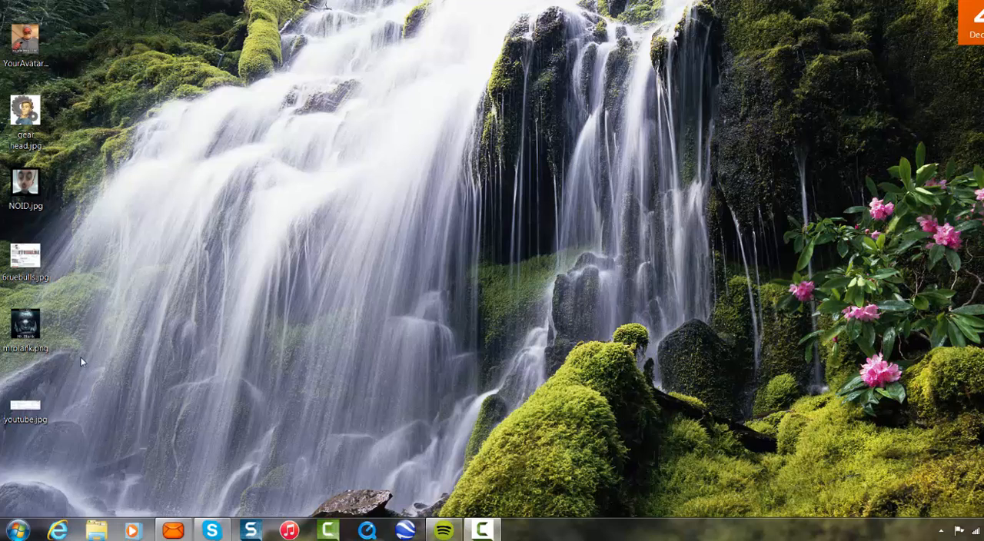
- Launch System Configuration by searching 'msconfig' from the Start menu
click(15, 529)
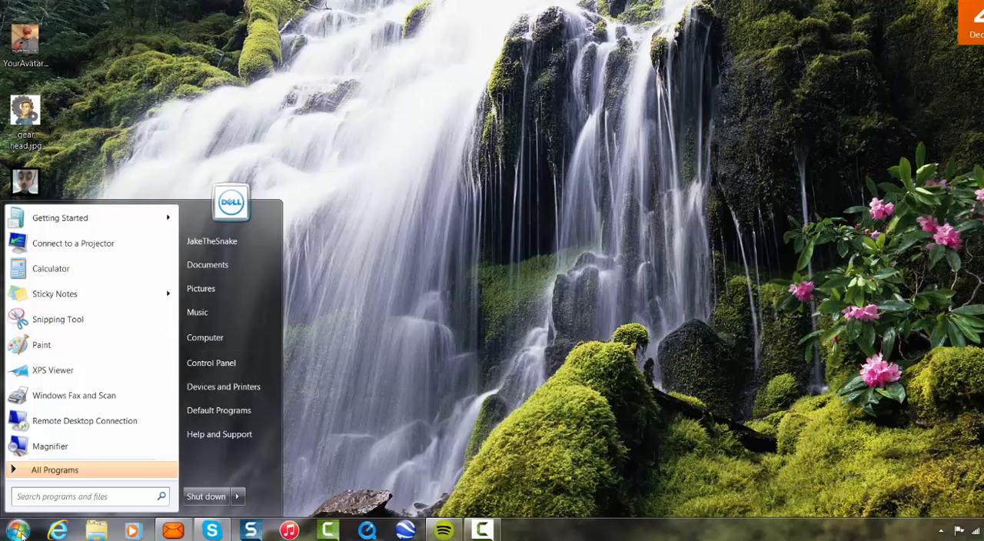
text(ms)
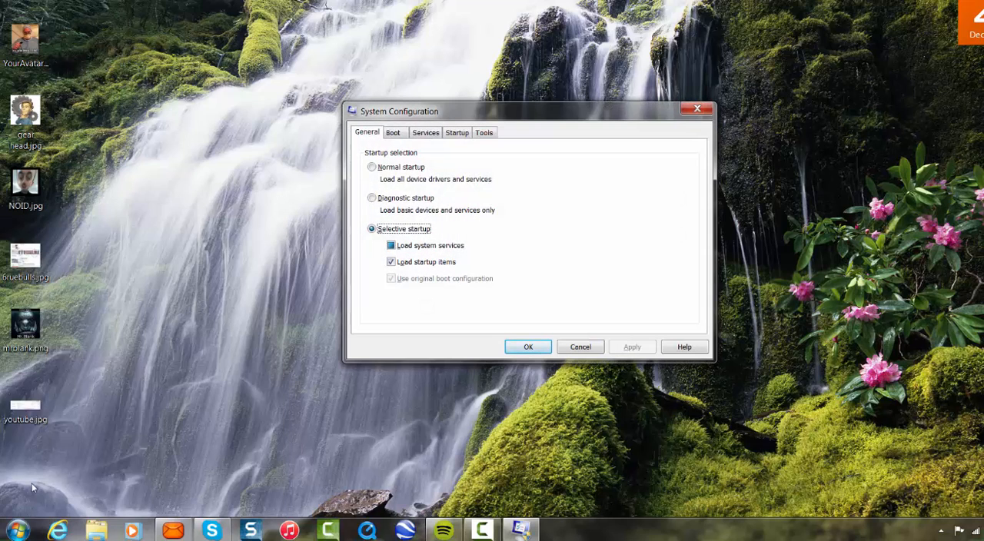
mouse_move(423, 154)
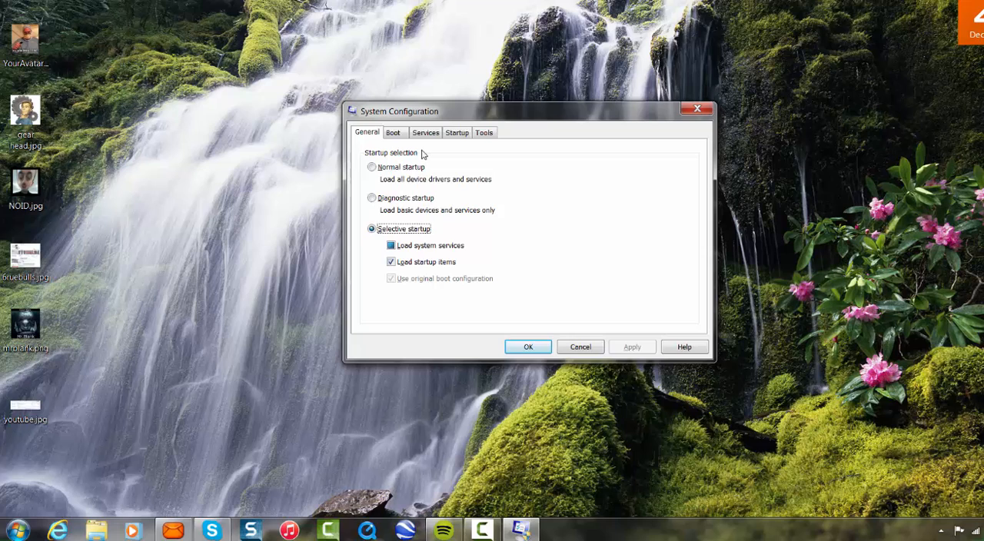
- Show the Services list and scroll down to PDFProFiltSrvPP by Nuance Communications
click(424, 132)
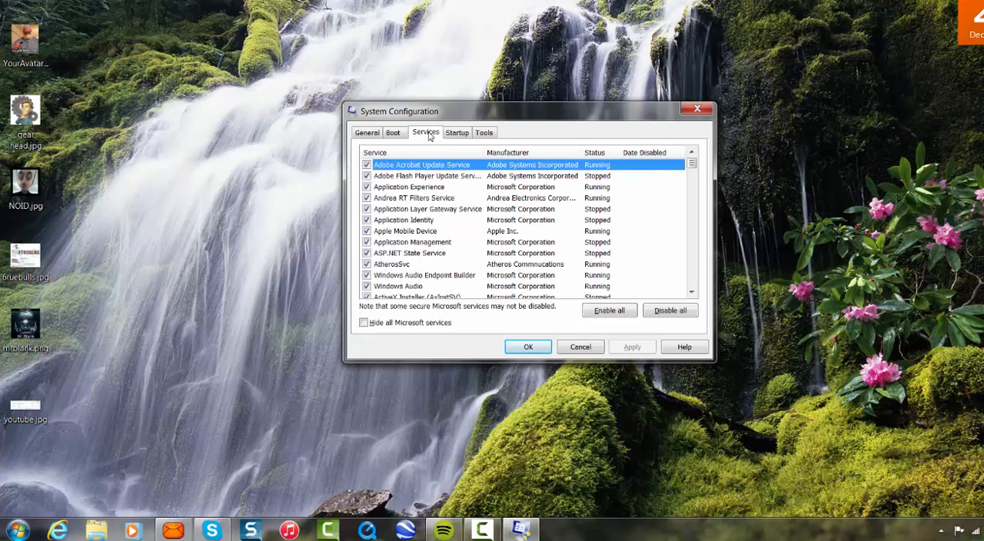
mouse_move(415, 209)
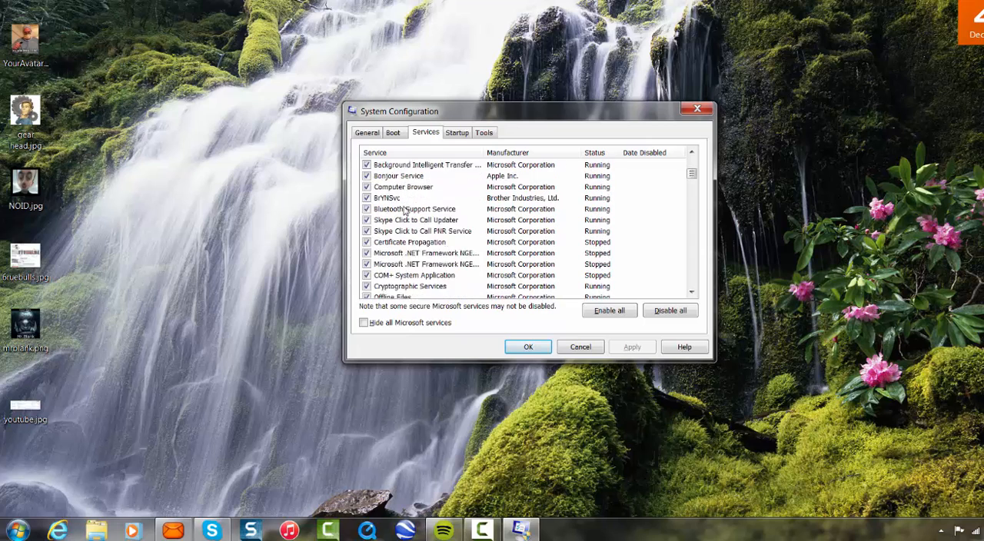
scroll(down, 3)
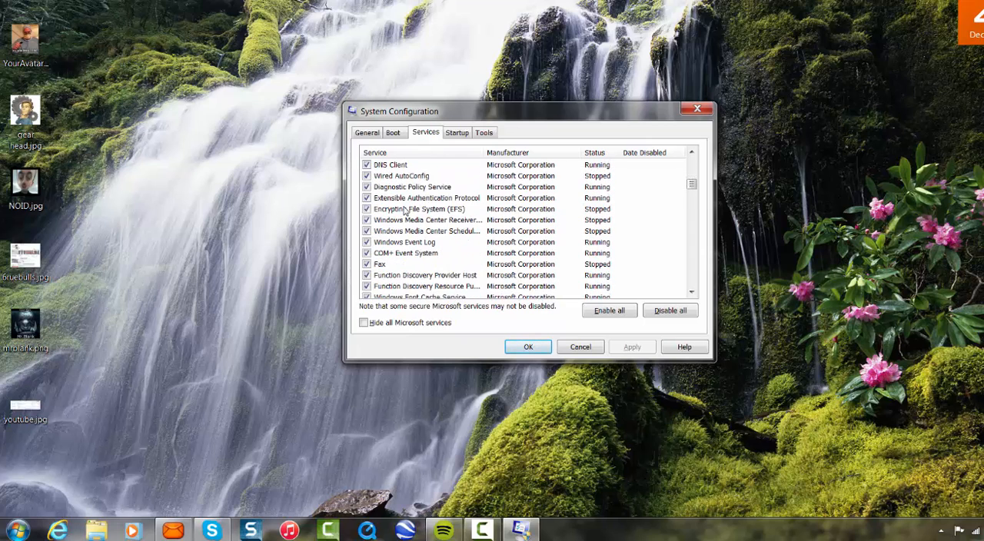
scroll(down, 3)
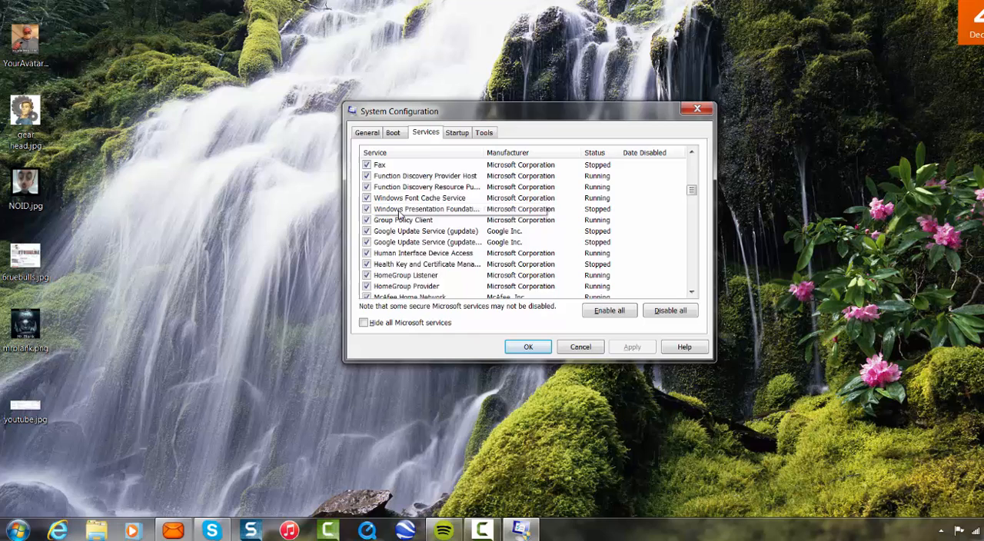
scroll(down, 3)
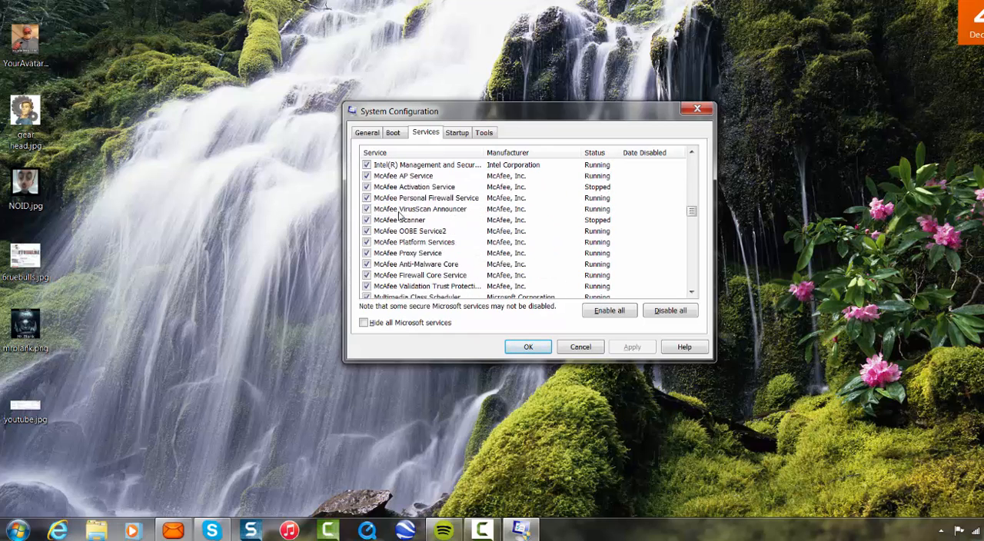
scroll(down, 3)
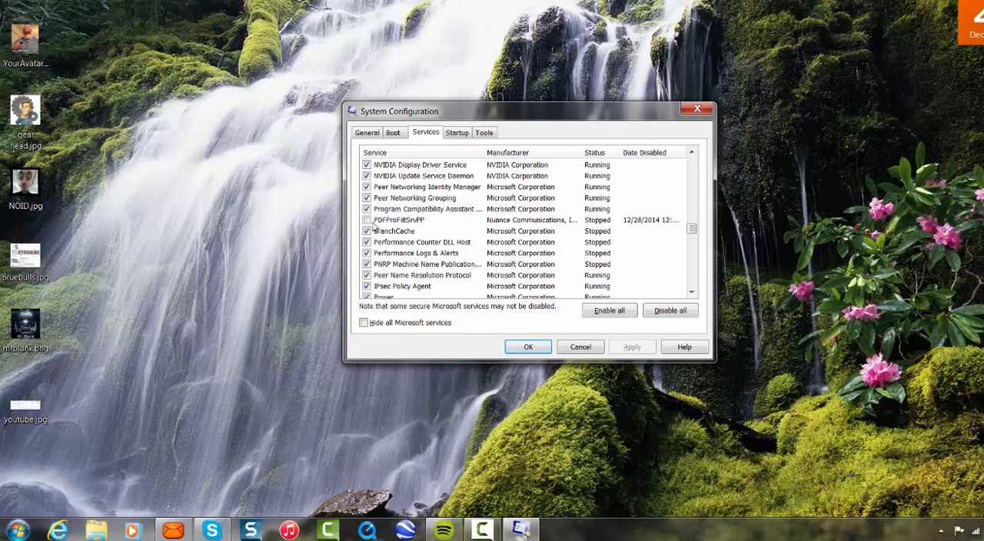
- Leave the PDFProFiltSrvPP service unchecked, apply the change and confirm with OK
click(365, 230)
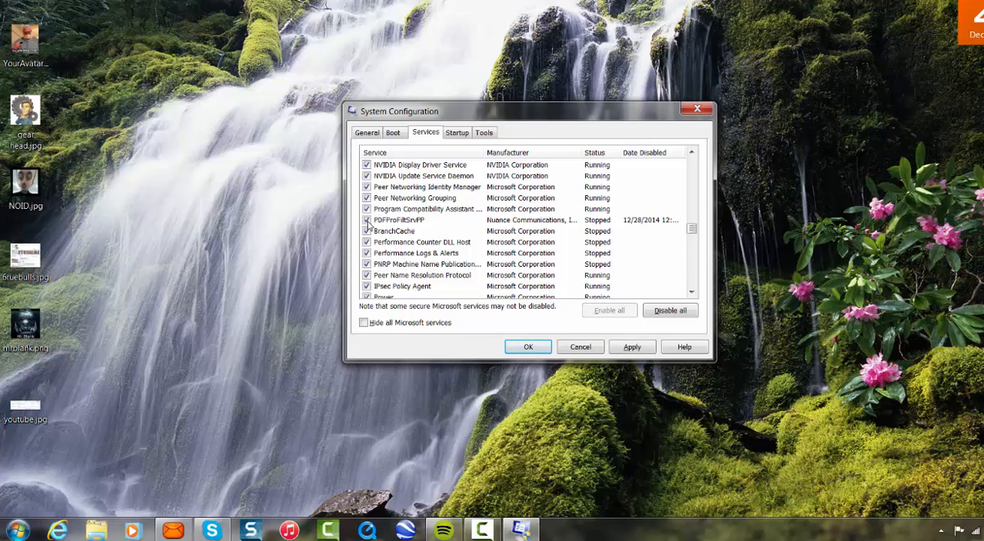
click(366, 231)
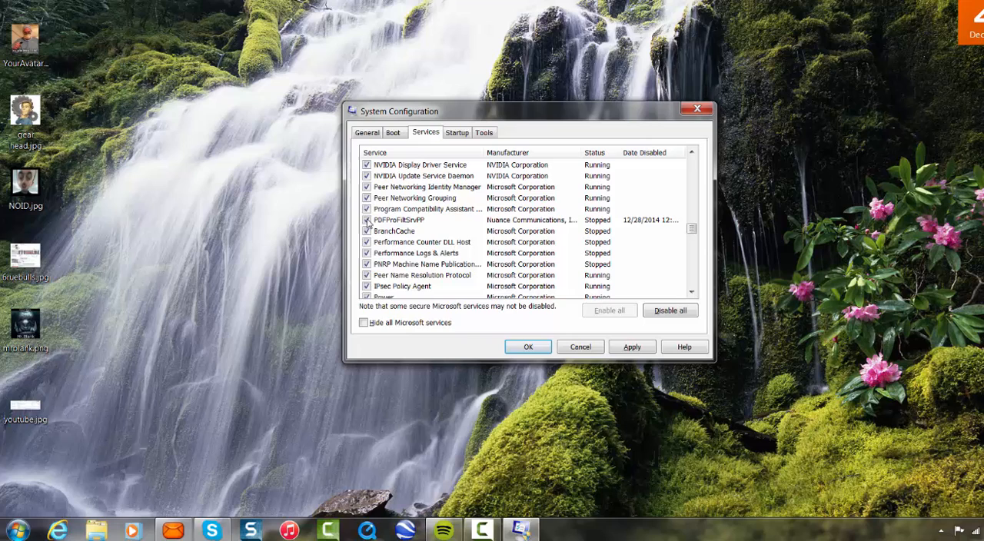
click(366, 220)
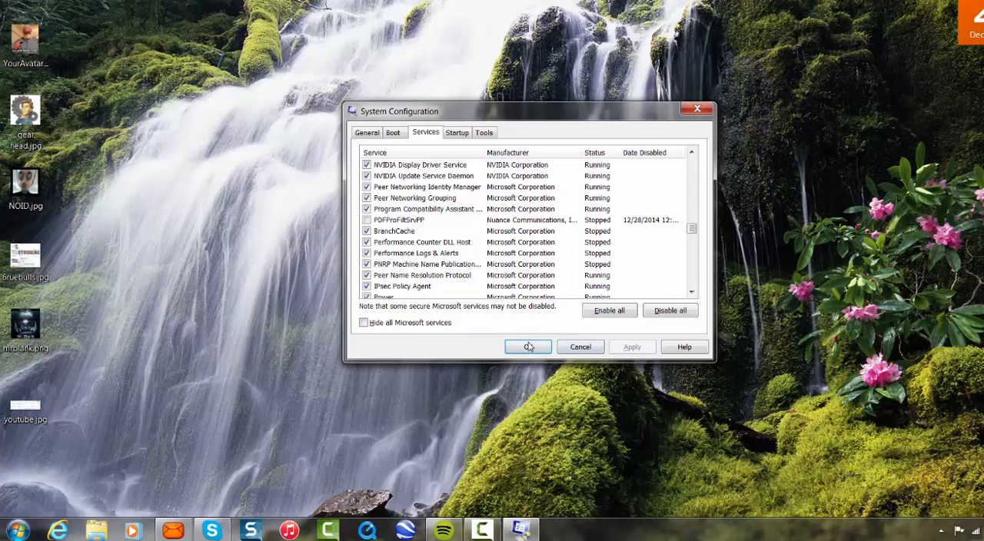
click(529, 347)
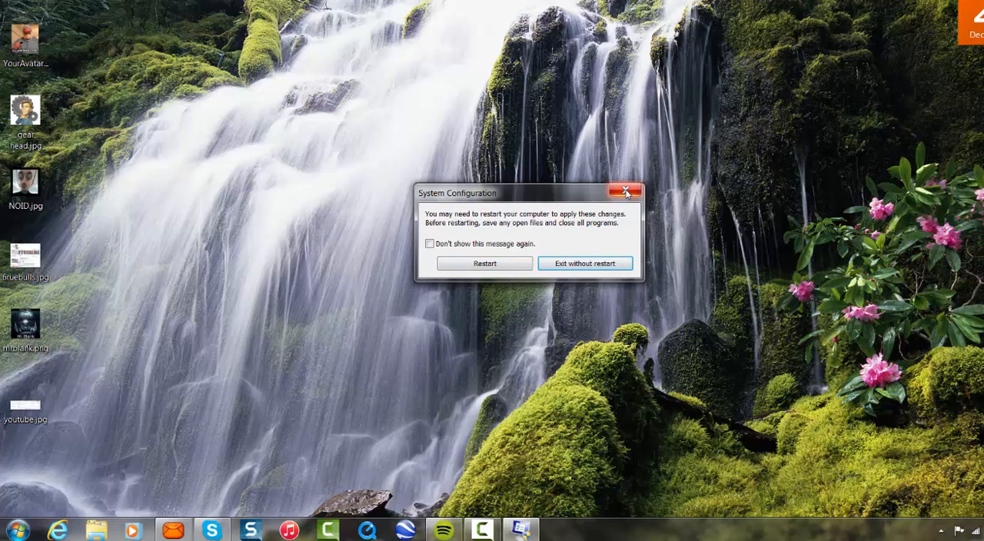
- Exit the restart prompt without restarting and launch Internet Explorer from the taskbar
click(624, 190)
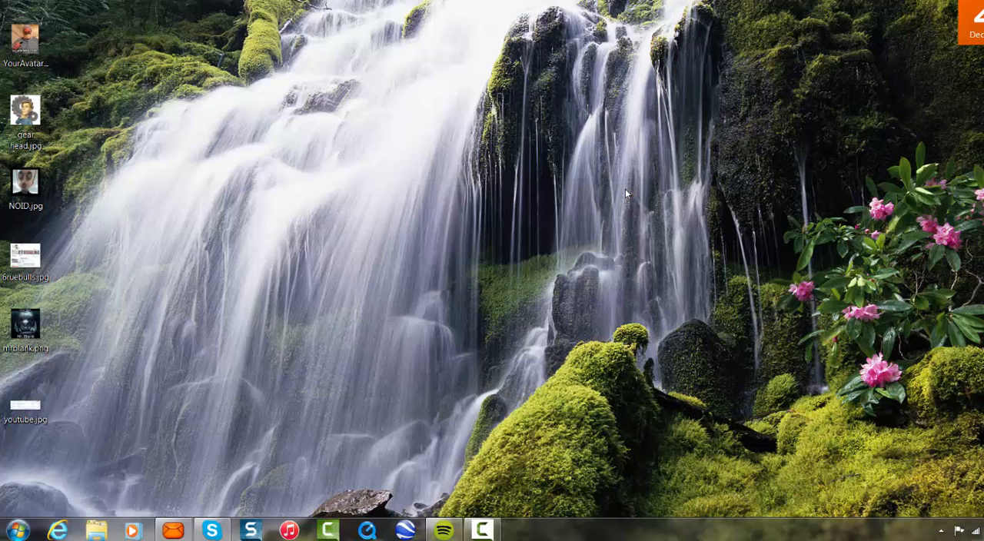
mouse_move(443, 249)
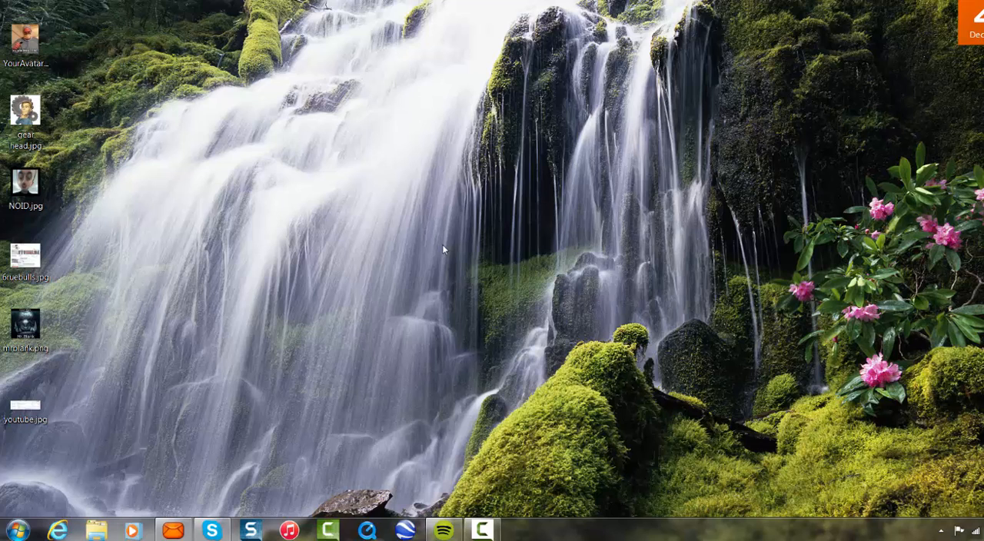
mouse_move(62, 531)
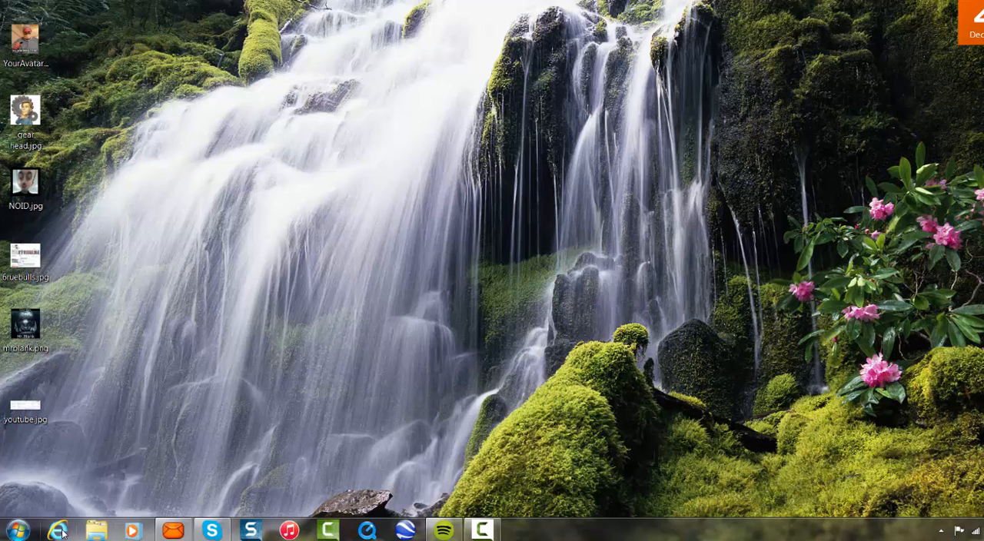
click(55, 530)
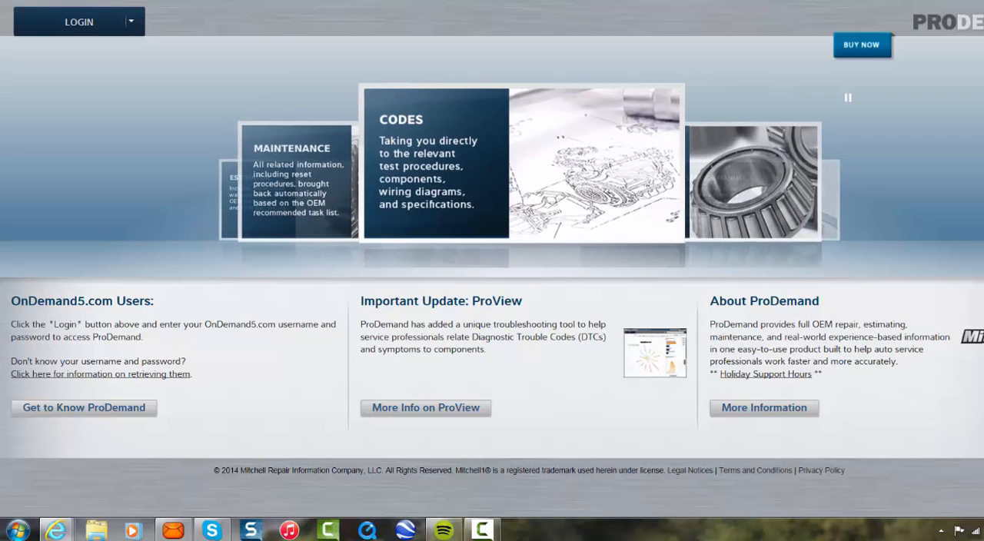
- Bring up Internet Options from the Tools gear menu, showing the home page settings
click(978, 21)
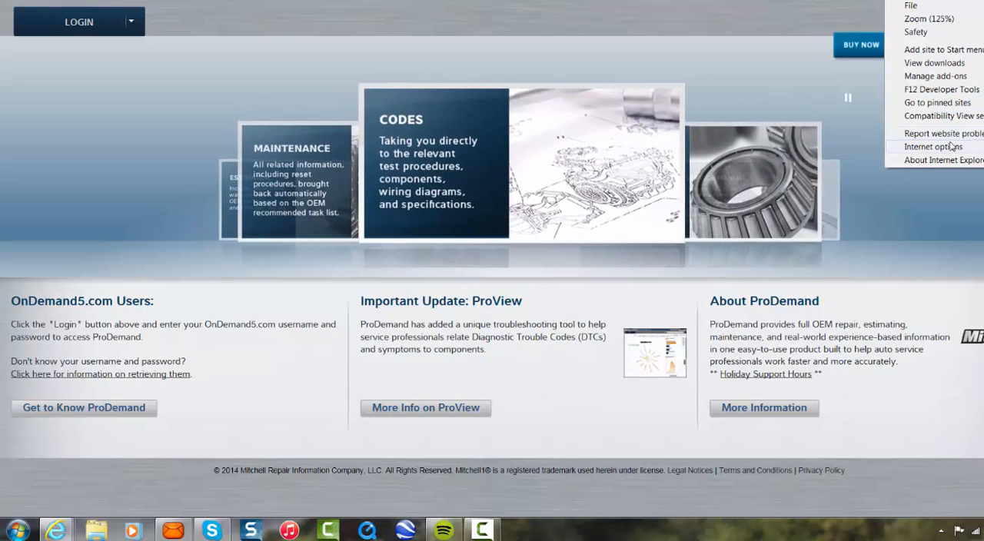
click(932, 148)
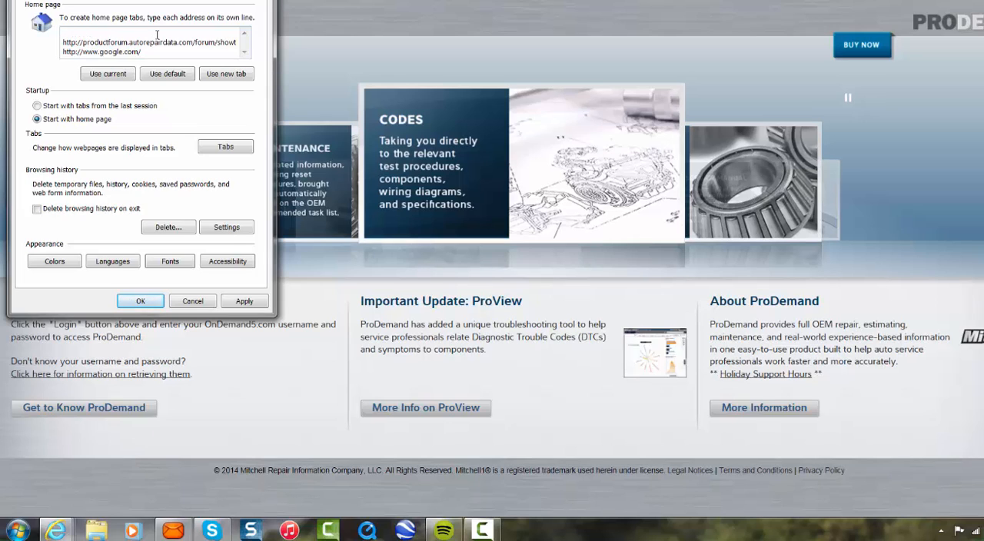
text(prodeman)
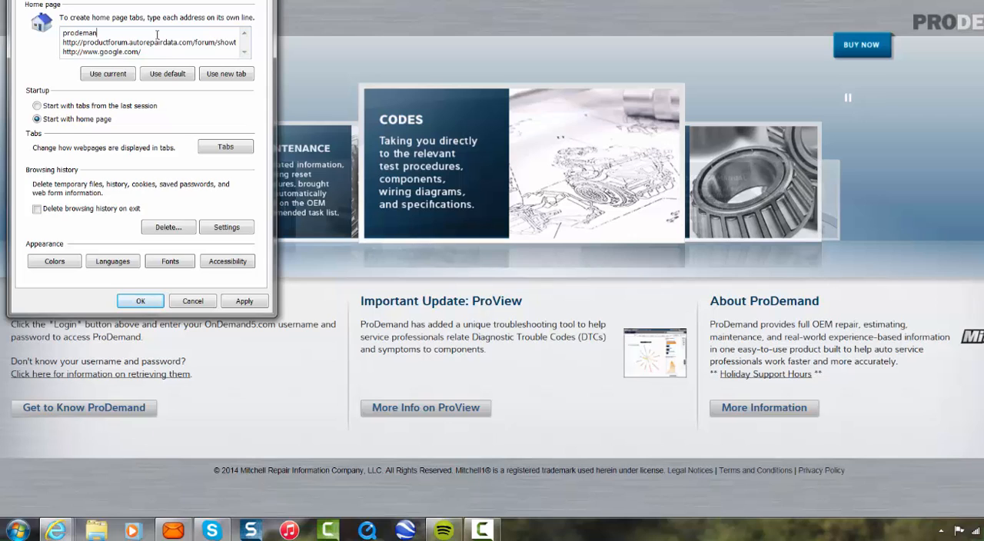
text(d.com/)
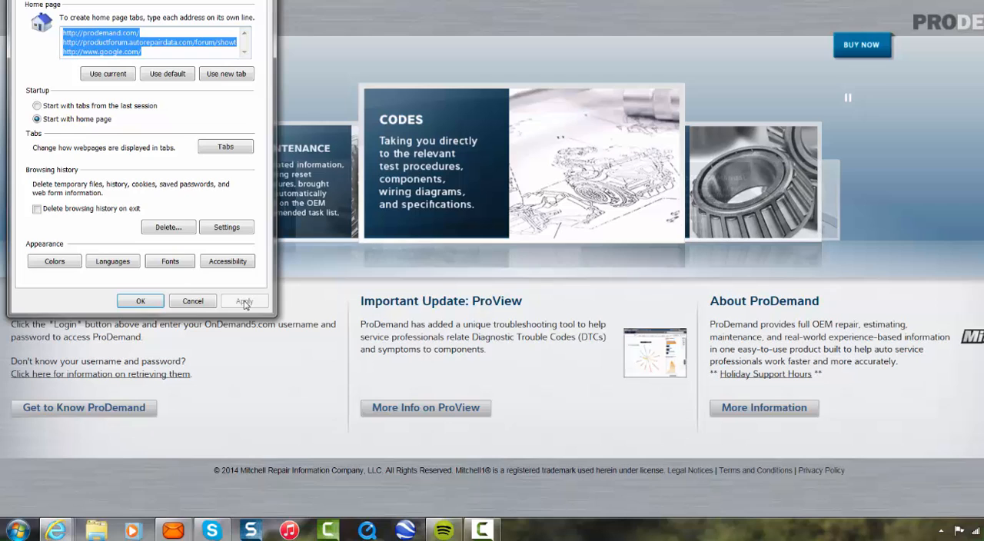
click(141, 301)
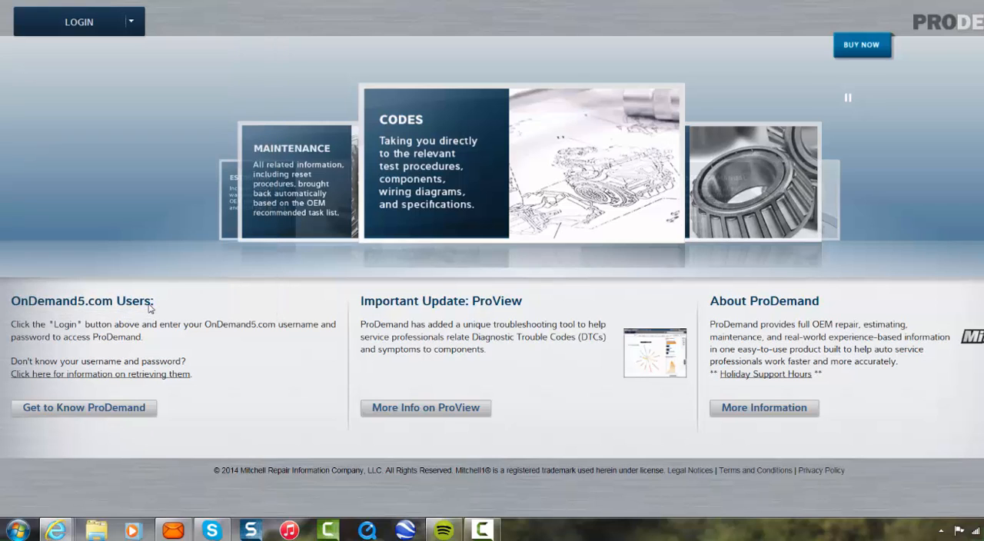
mouse_move(876, 68)
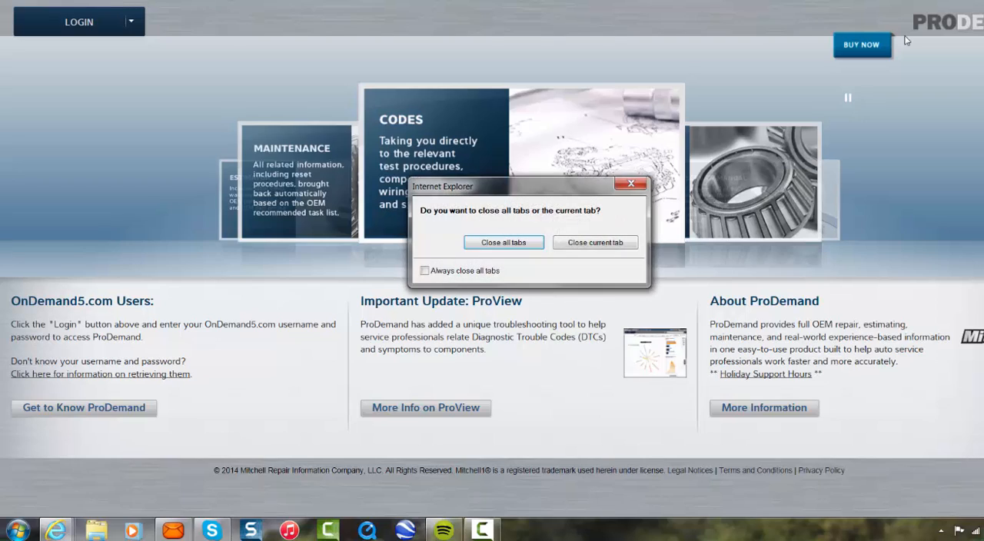
- Quit Internet Explorer, closing all open tabs
click(505, 242)
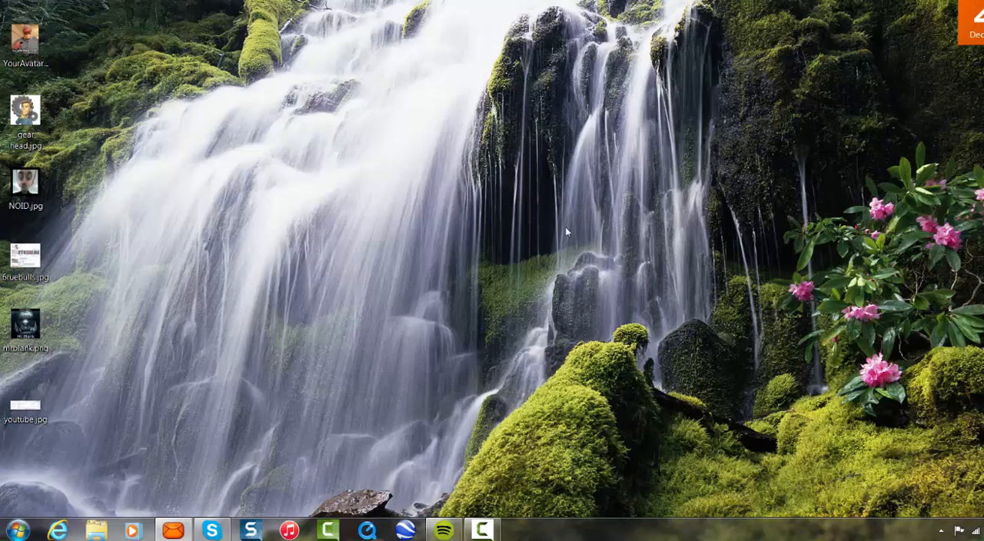
mouse_move(486, 192)
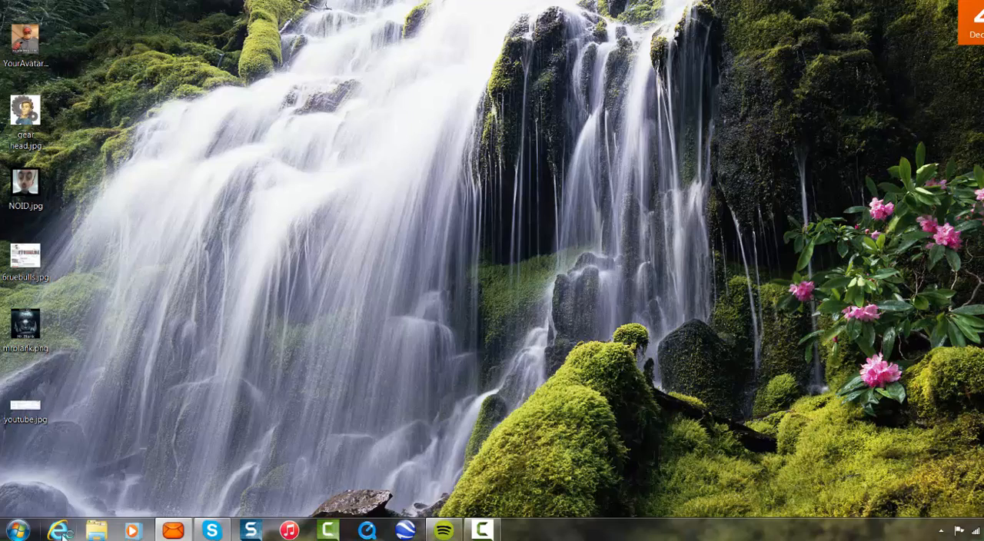
- Relaunch Internet Explorer to confirm it opens on the ProDemand home page
click(59, 531)
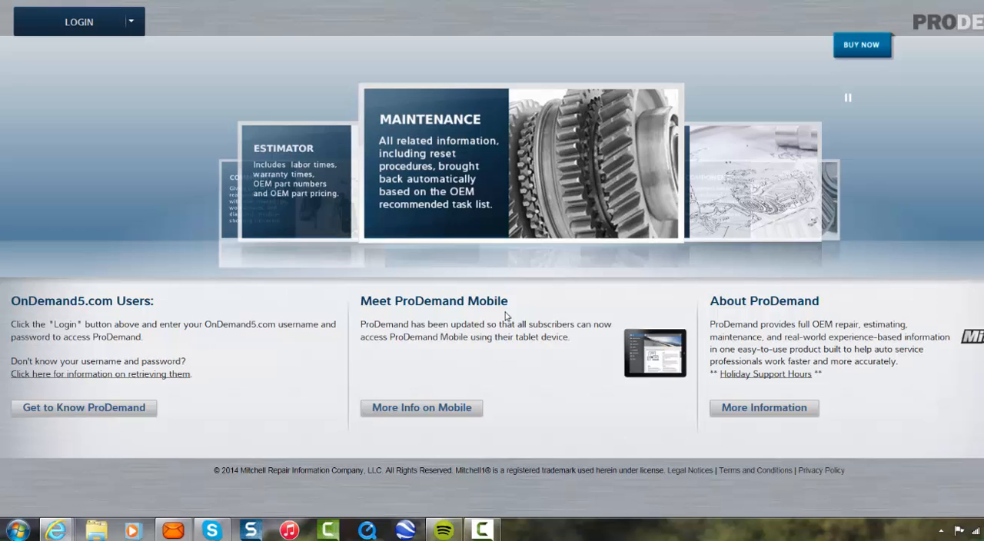
mouse_move(515, 315)
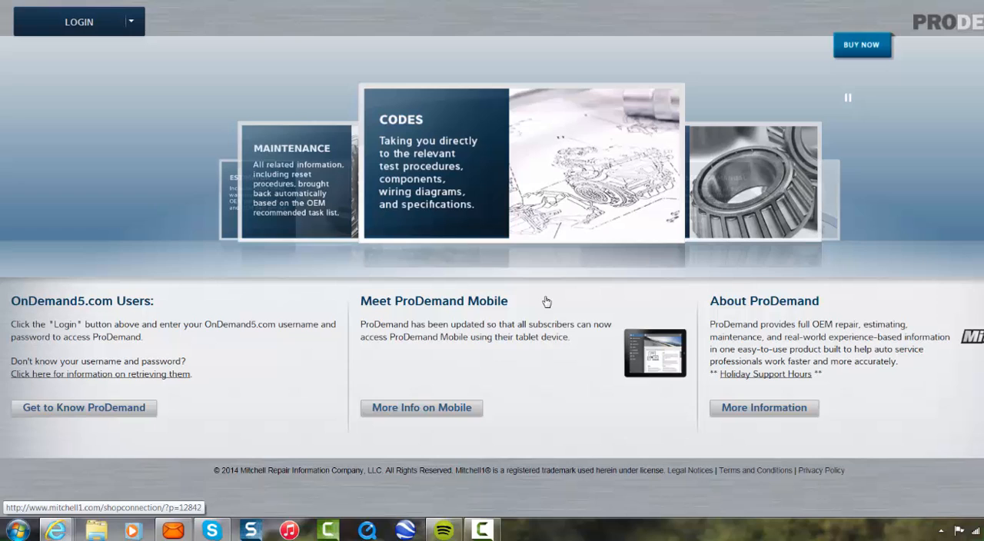
mouse_move(867, 226)
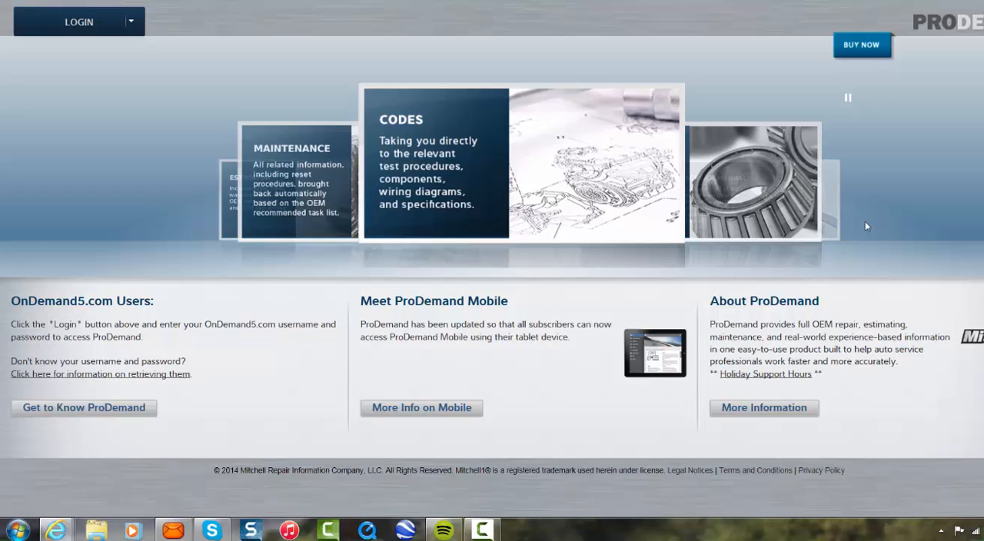